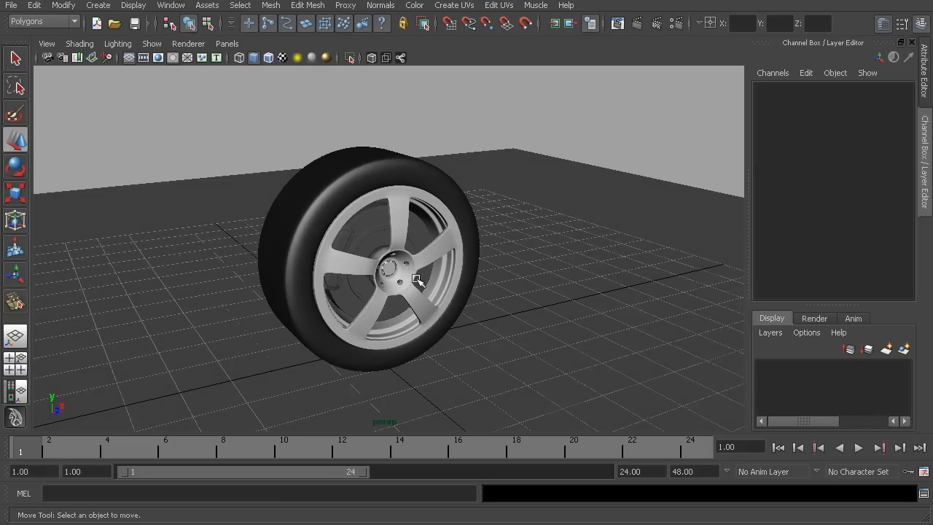
Step: Select tire_group by picking the tire in the viewport with the Move tool
left_click(412, 277)
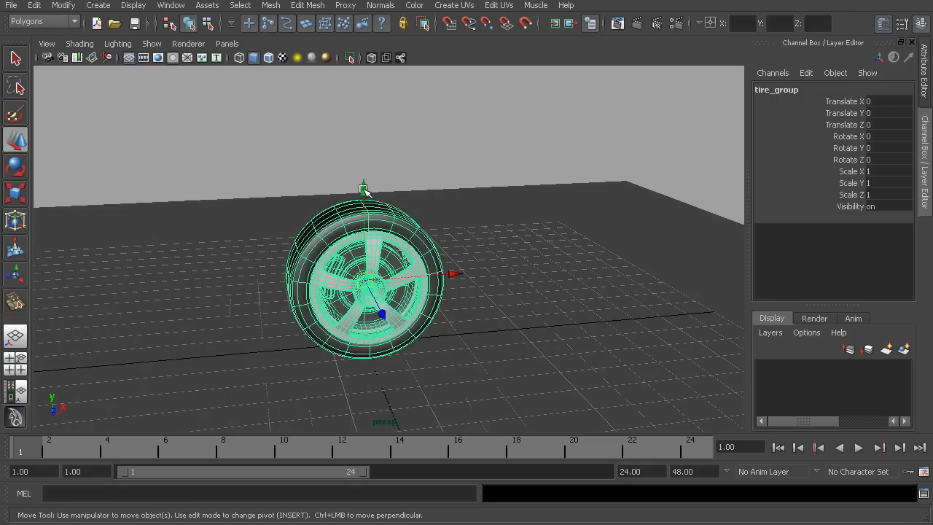
Step: Drag tire_group up and sideways in X and Y only, then bring it back to the origin
left_click_drag(363, 188, 363, 174)
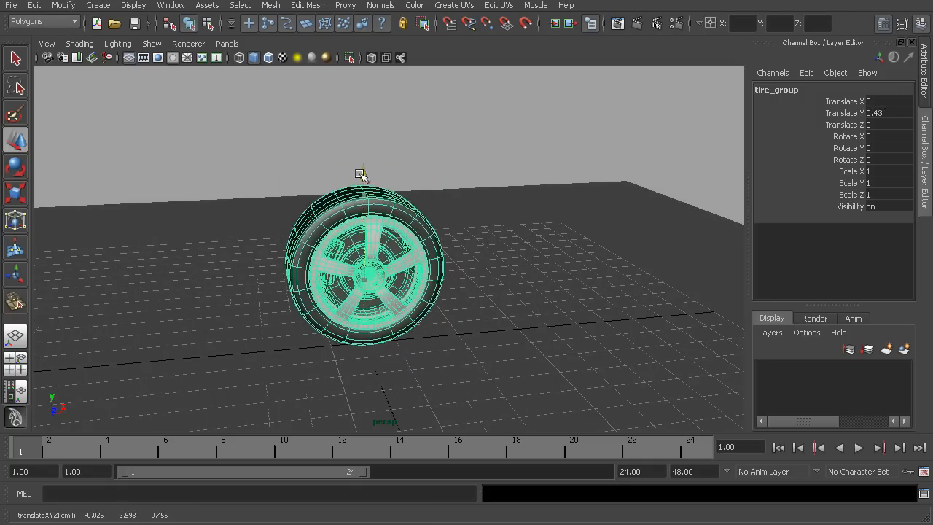
left_click_drag(362, 174, 362, 136)
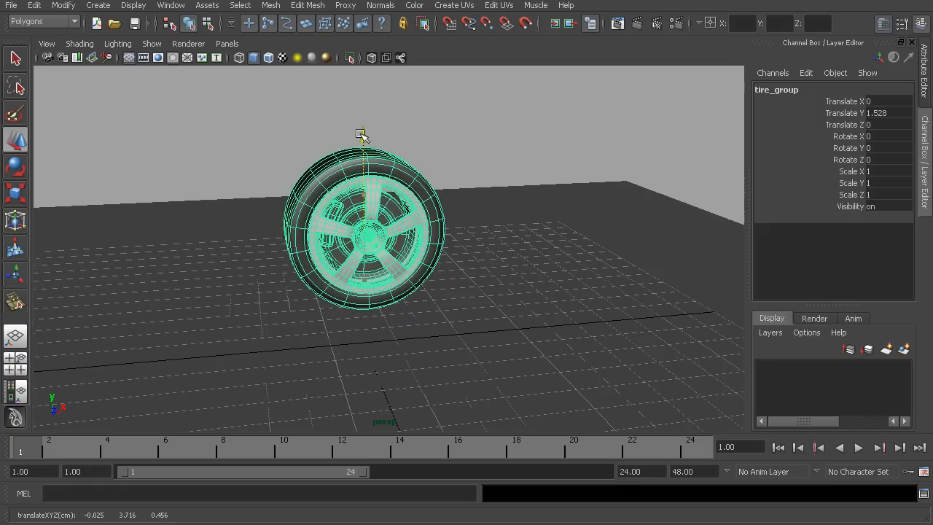
left_click_drag(362, 134, 461, 290)
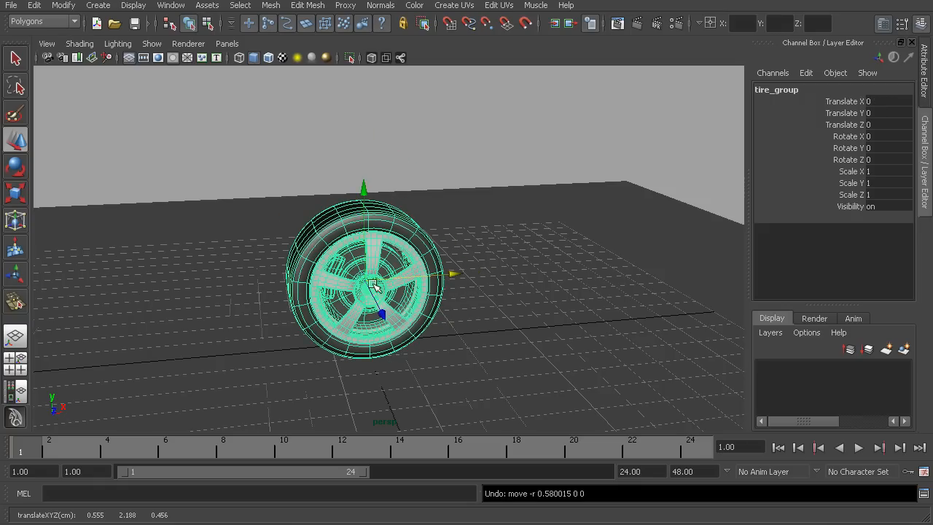
left_click_drag(372, 284, 487, 259)
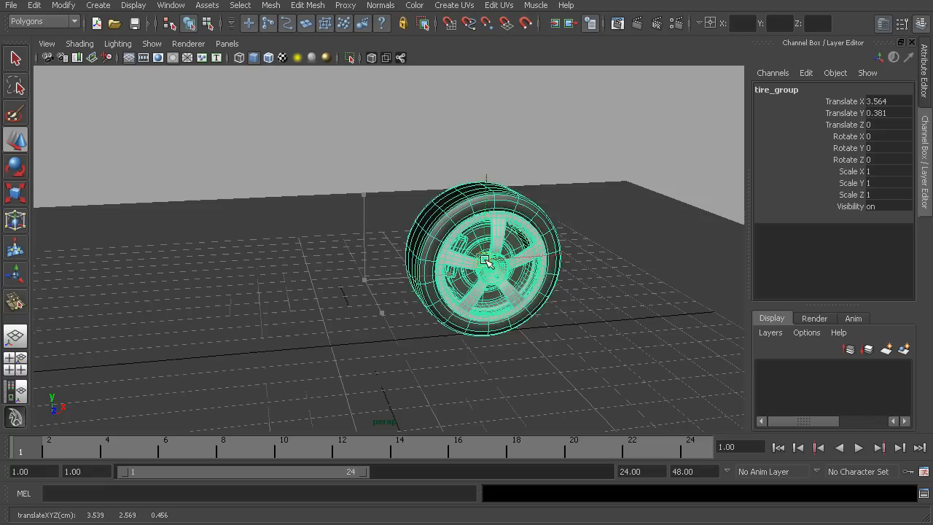
left_click_drag(489, 262, 441, 233)
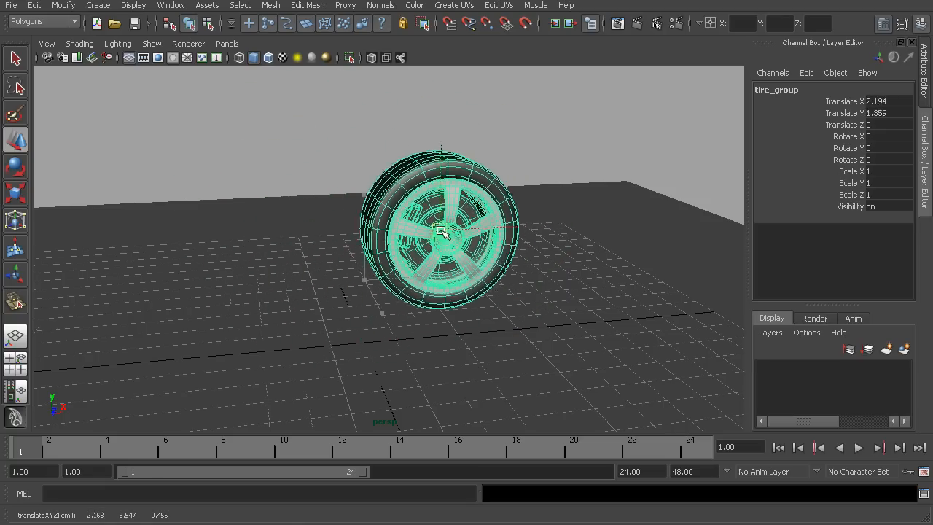
left_click_drag(443, 232, 378, 259)
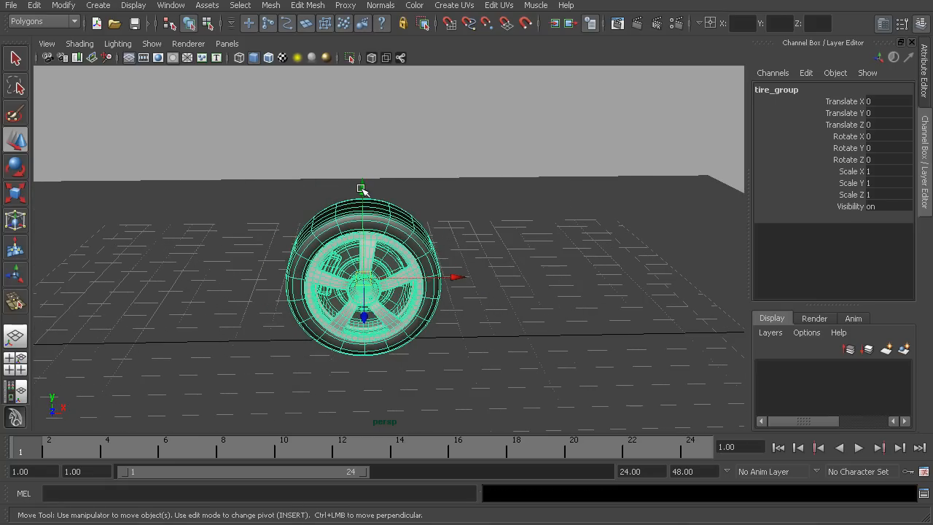
mouse_move(449, 275)
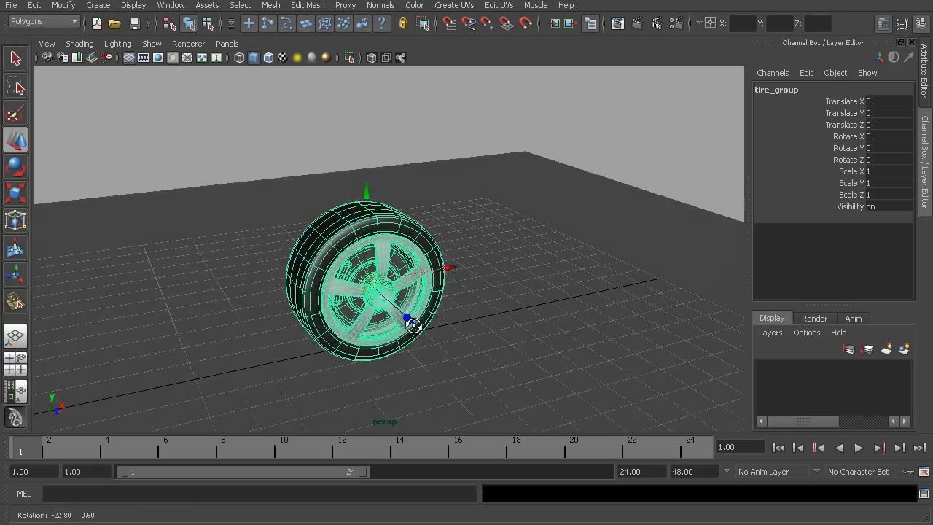
Step: Orbit the perspective camera around the tire to view it from an angle
left_click_drag(411, 324, 401, 324)
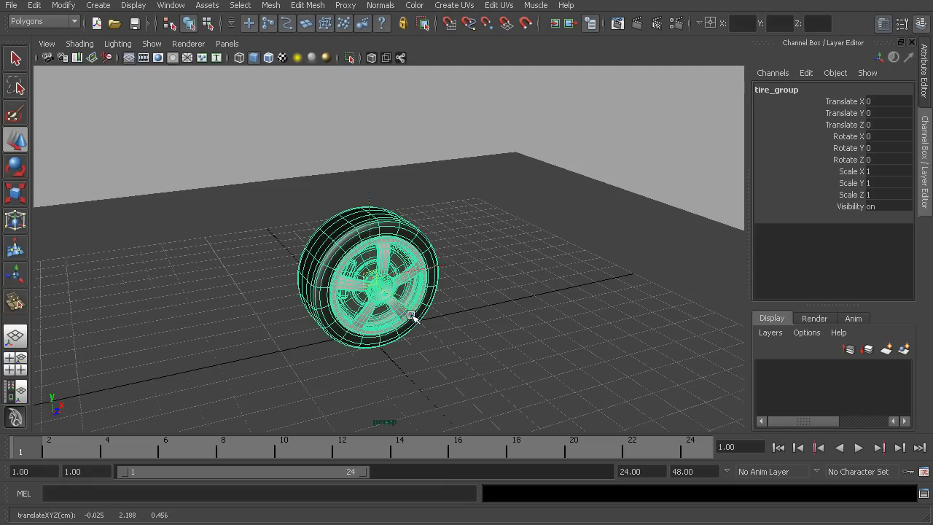
Step: Slide tire_group right, left, up and down with the XY plane handle, ending near the origin
left_click_drag(411, 318, 508, 313)
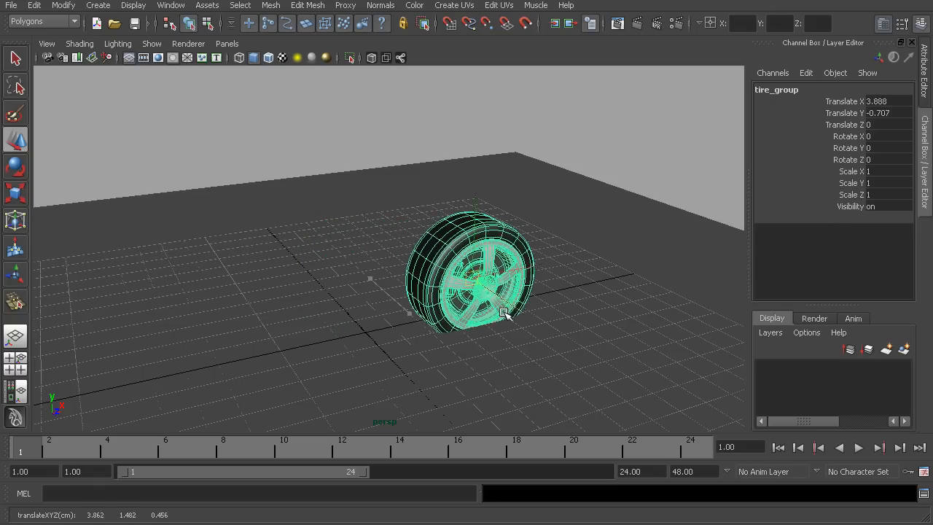
left_click_drag(508, 314, 586, 280)
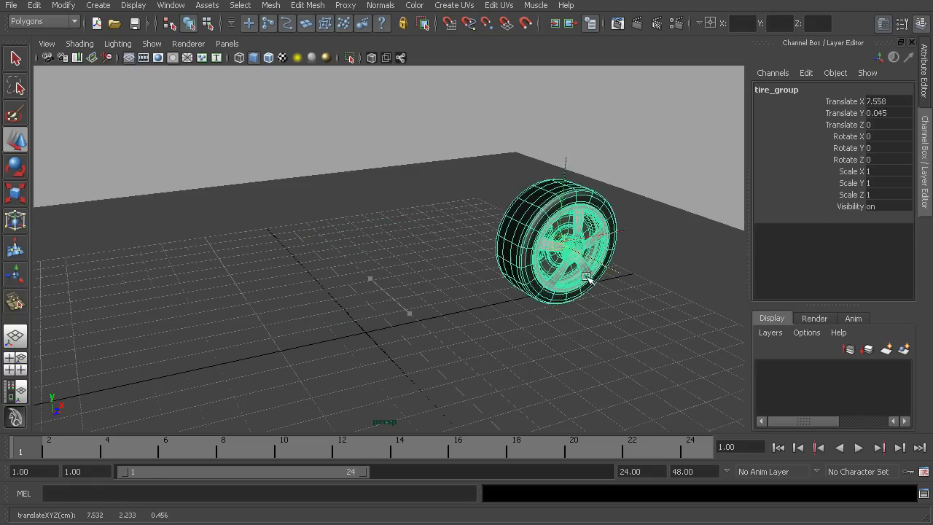
left_click_drag(586, 280, 330, 302)
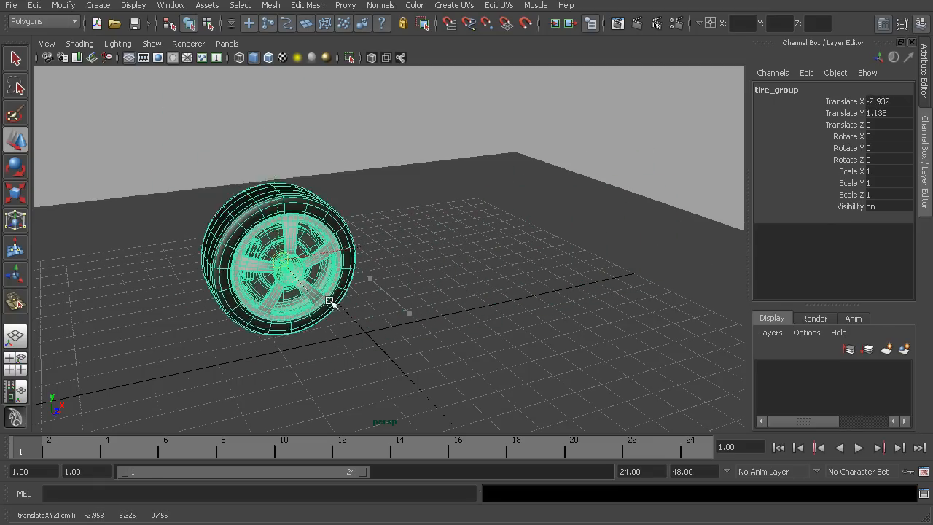
left_click_drag(329, 302, 406, 317)
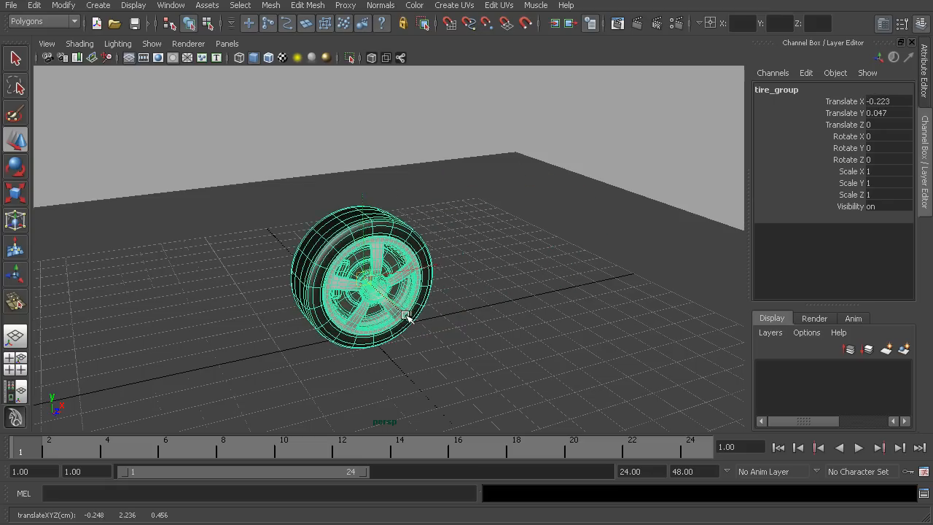
left_click_drag(407, 318, 392, 326)
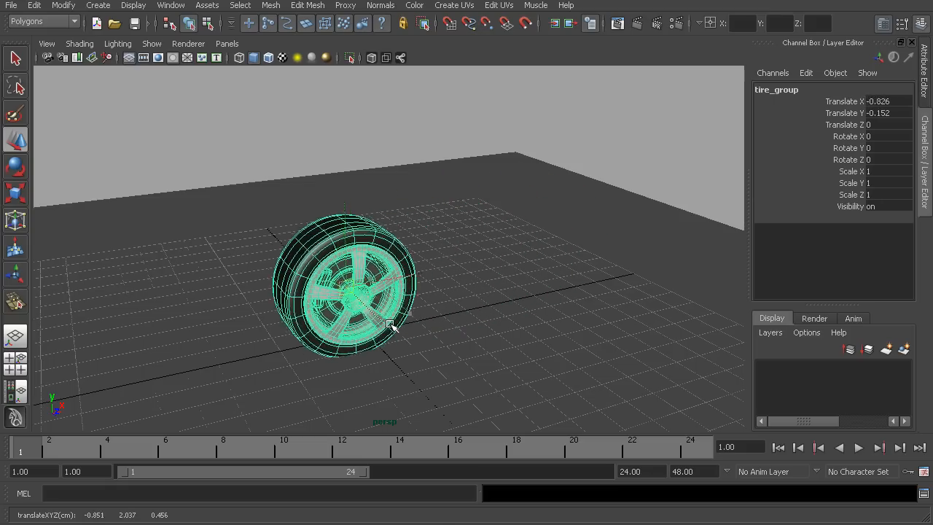
left_click_drag(391, 327, 423, 312)
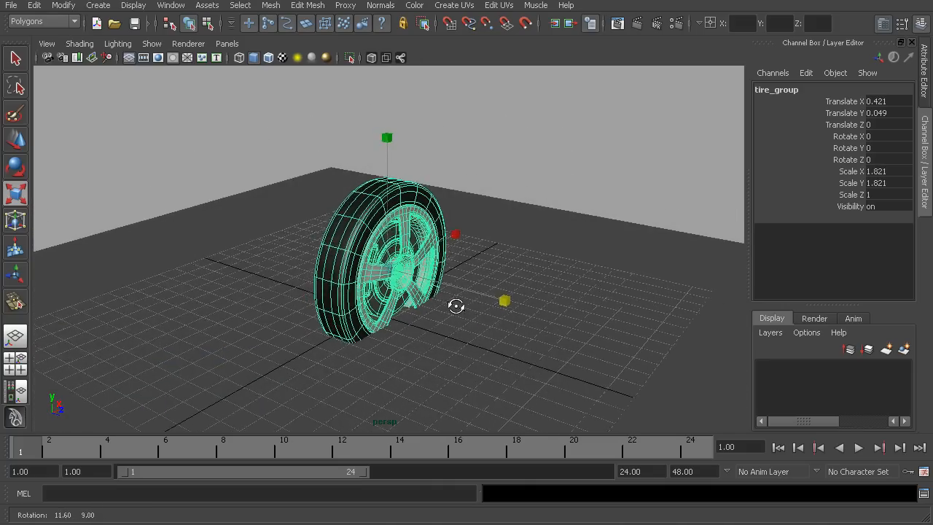
Step: Tumble and dolly the camera to inspect the tire scaled 1.821 in X and Y, Z at 1
left_click_drag(455, 307, 541, 301)
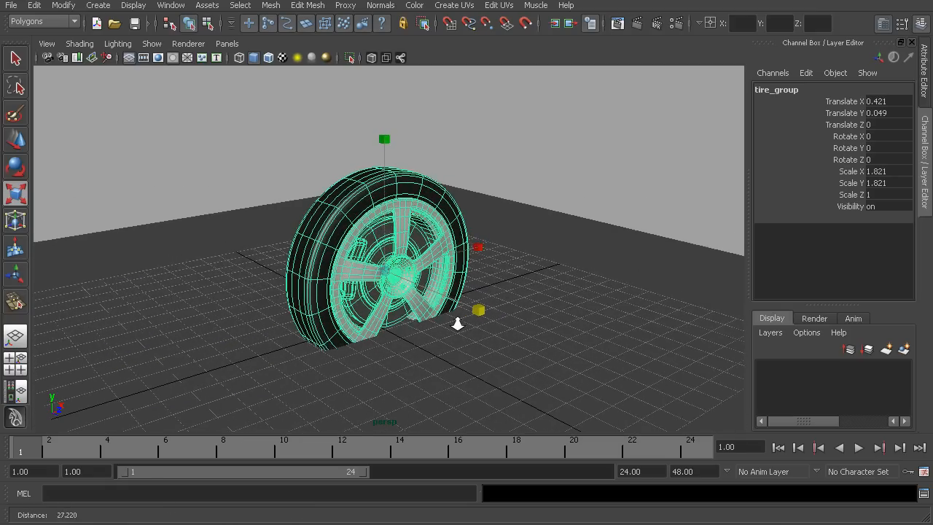
left_click_drag(458, 324, 503, 324)
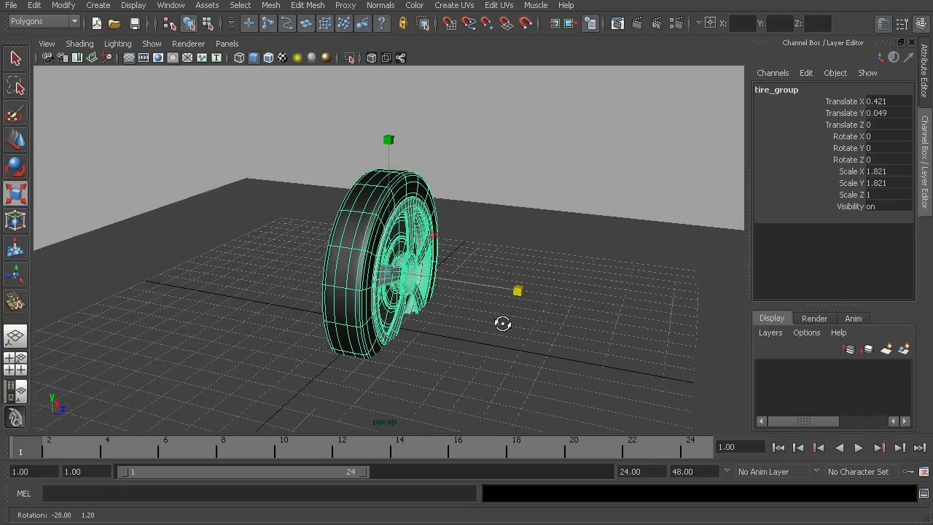
left_click_drag(503, 323, 401, 319)
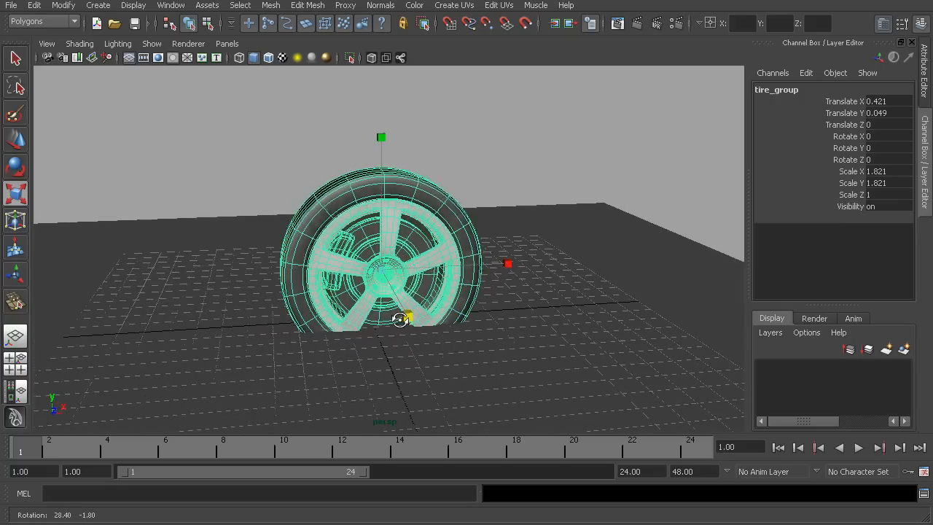